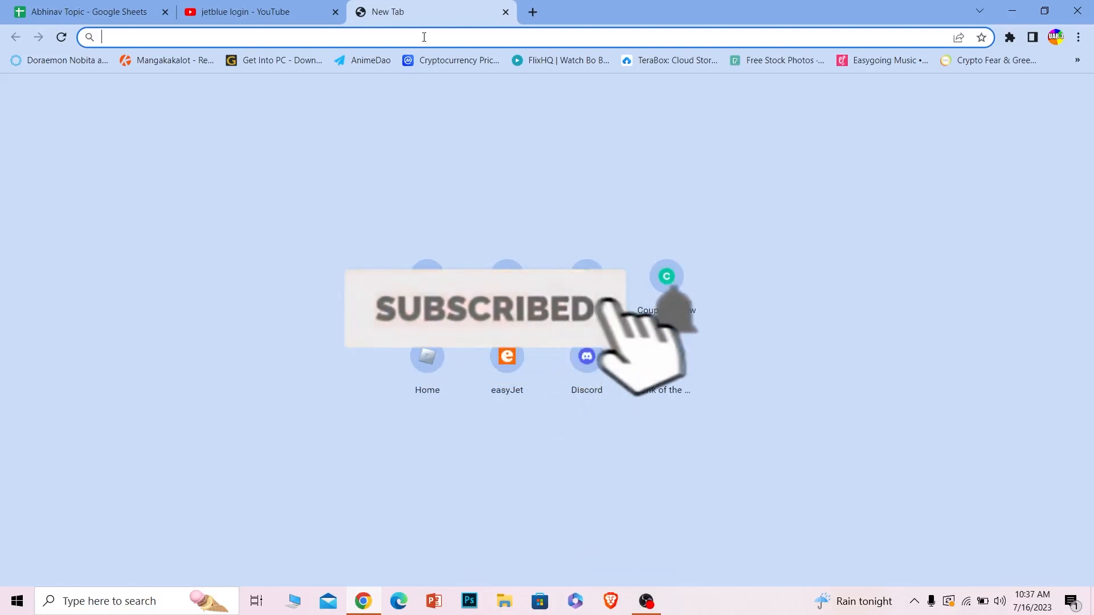
Search Google for 'jetblue login' from the new tab's address bar
text(jetblue login)
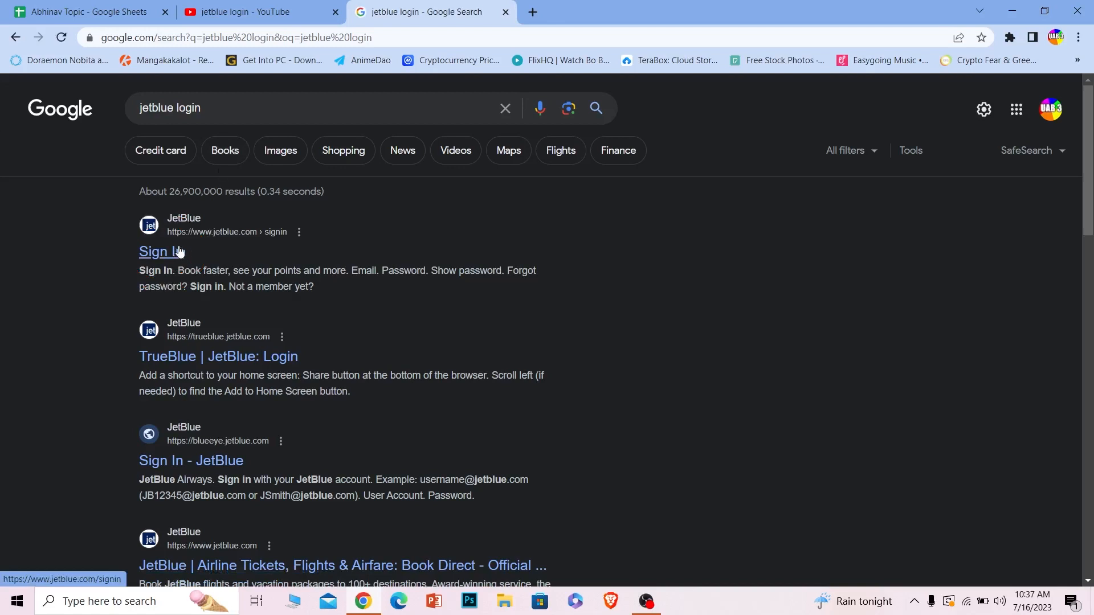
Open JetBlue's jetblue.com Sign In result from the Google results
click(160, 252)
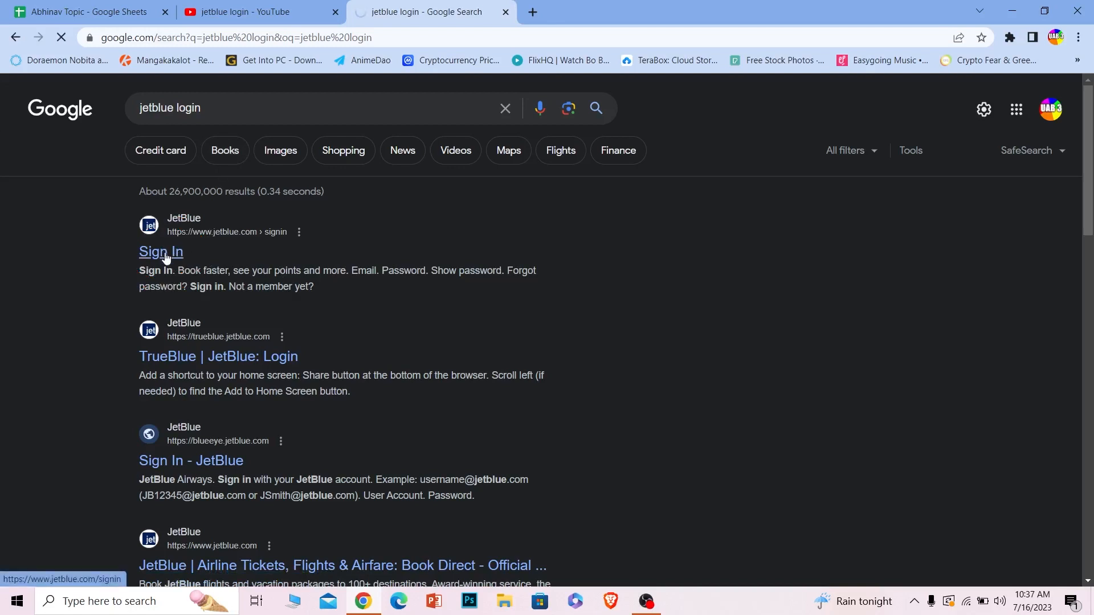
click(160, 252)
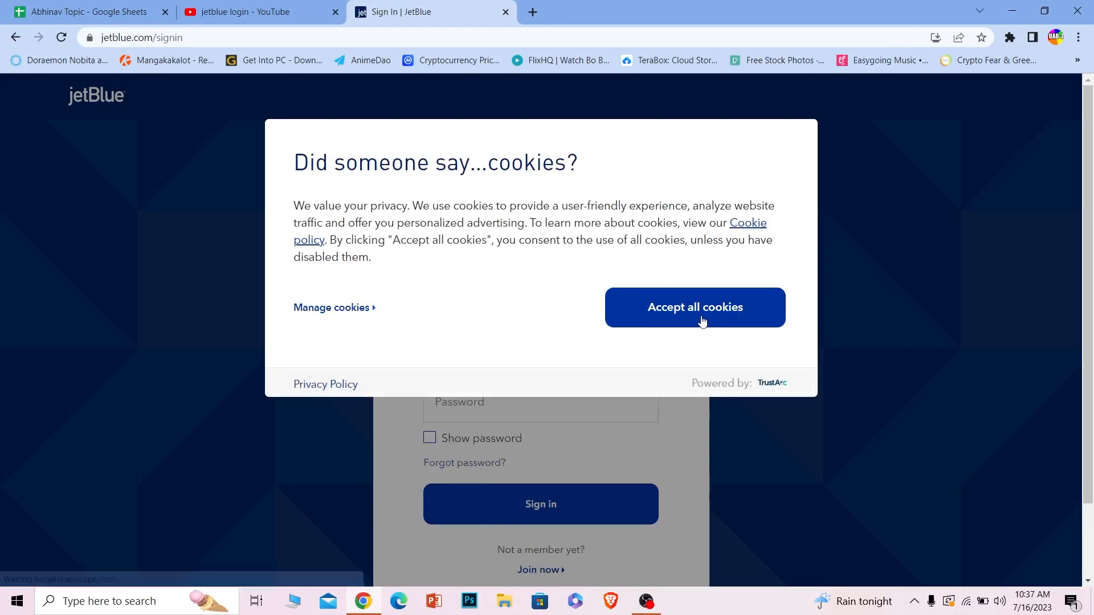
click(693, 307)
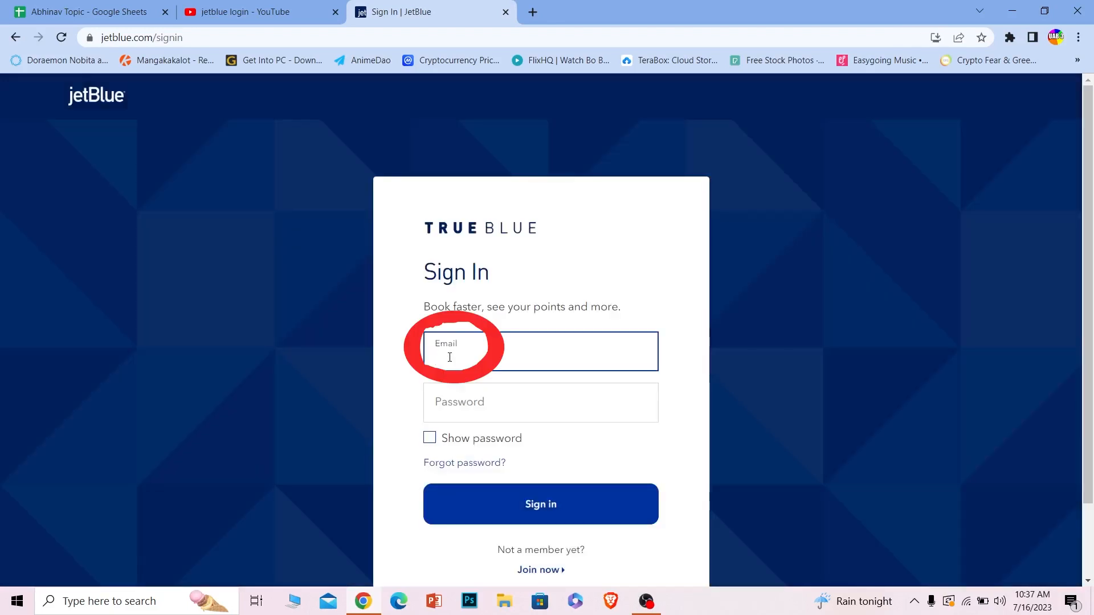
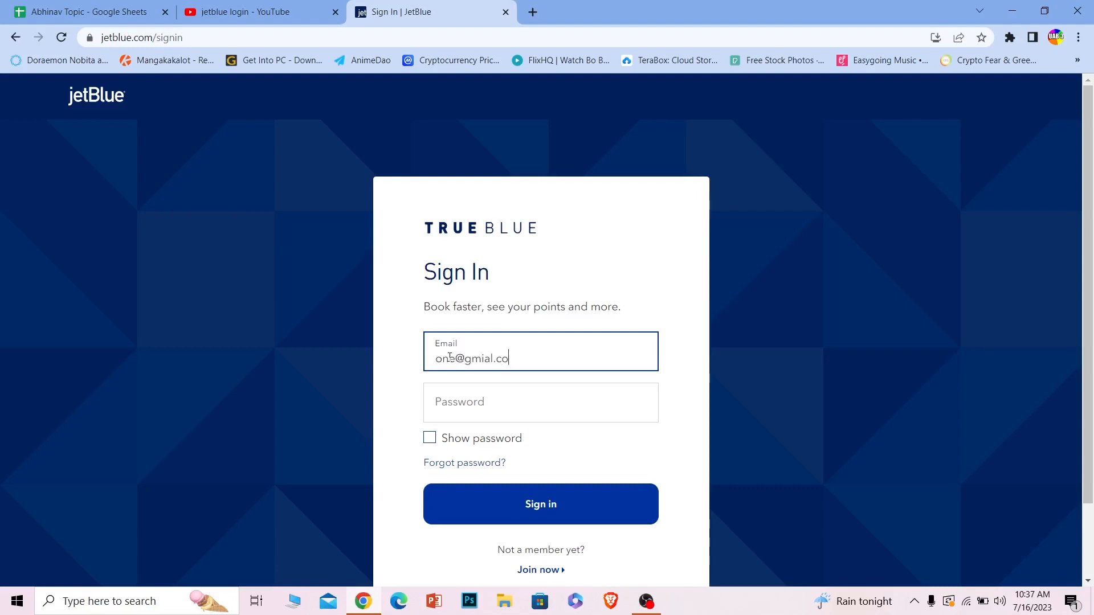
click(540, 402)
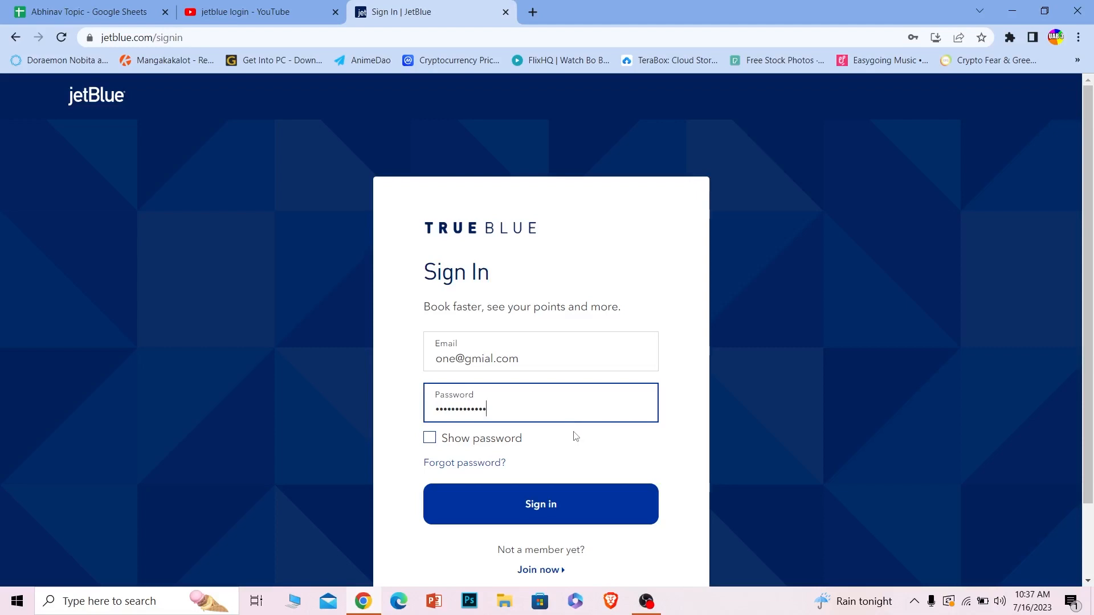
mouse_move(464, 462)
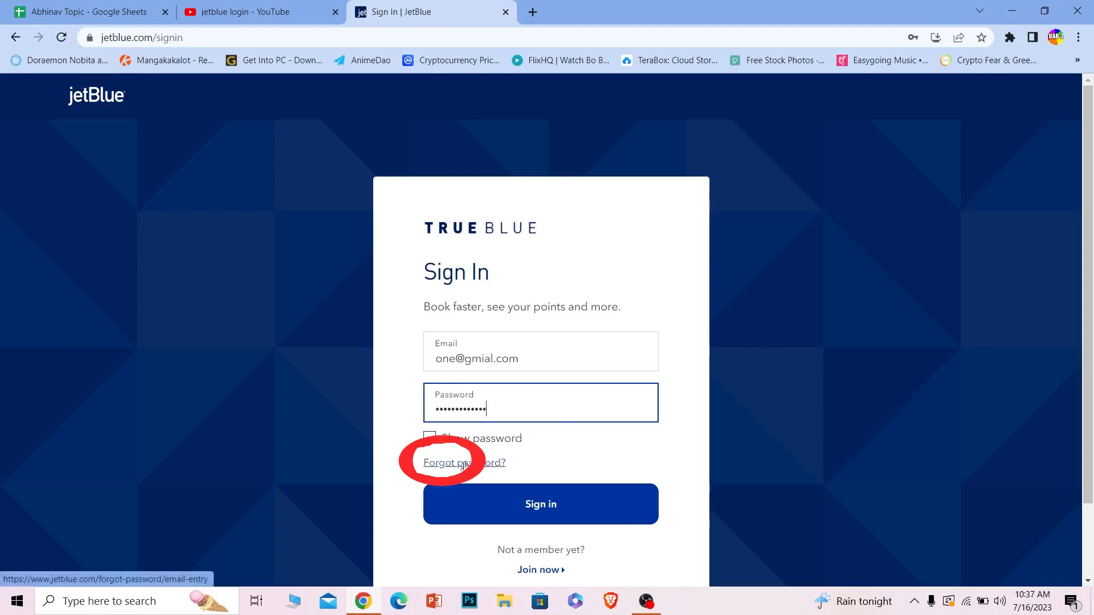